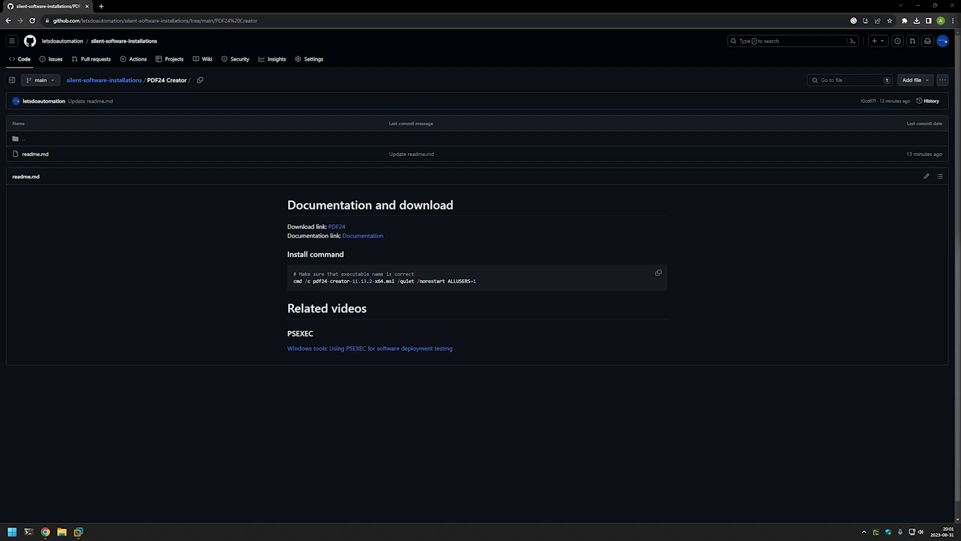
{"action": "mouse_move", "coordinate": [489, 345]}
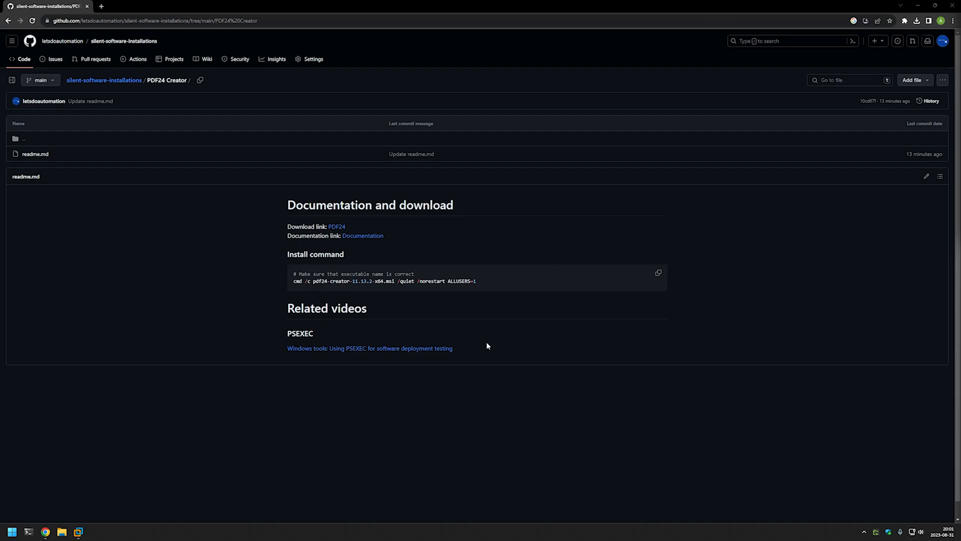
- Reach the PDF24 Creator download options section on the PDF24 Tools website
{"action": "left_click_drag", "start_coordinate": [287, 332], "coordinate": [454, 348]}
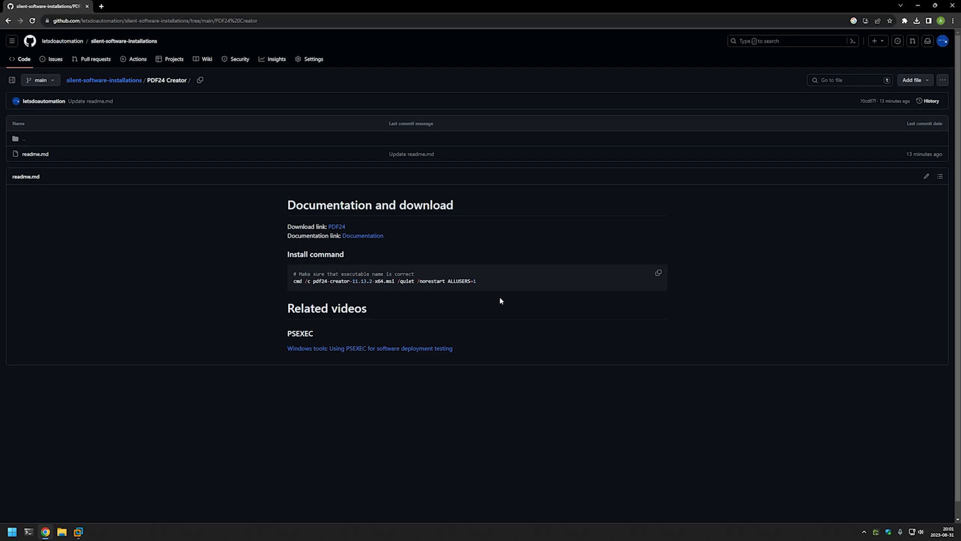
{"action": "mouse_move", "coordinate": [490, 300]}
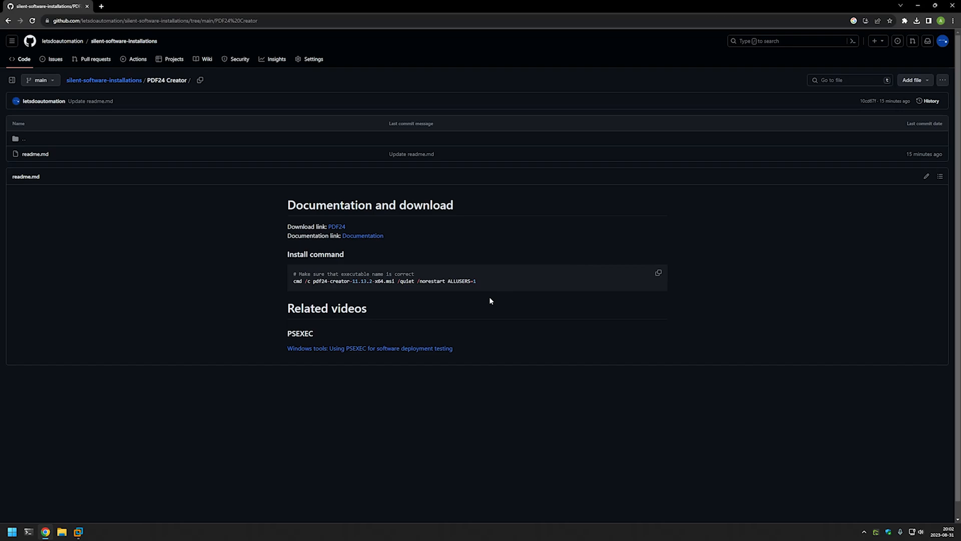
{"action": "left_click", "coordinate": [336, 226]}
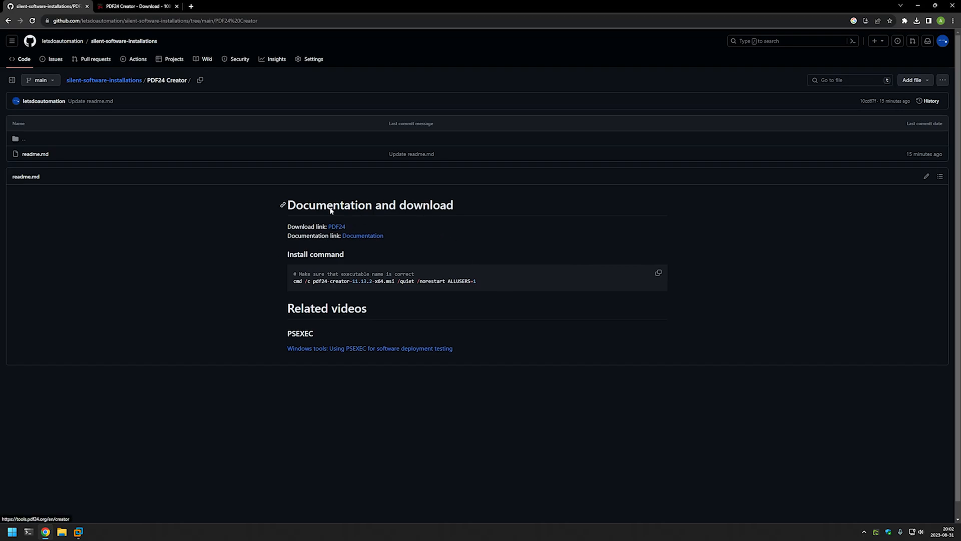
{"action": "left_click", "coordinate": [135, 6]}
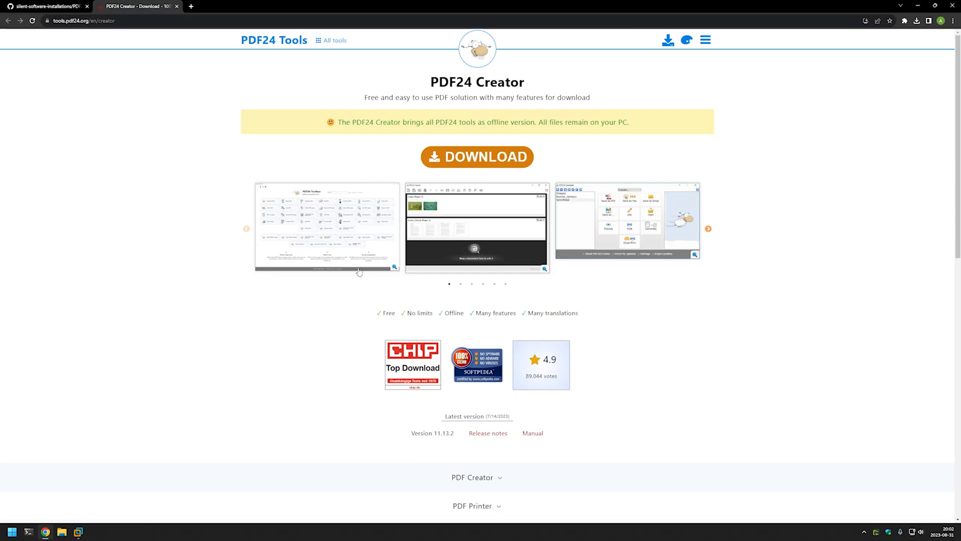
{"action": "mouse_move", "coordinate": [396, 182]}
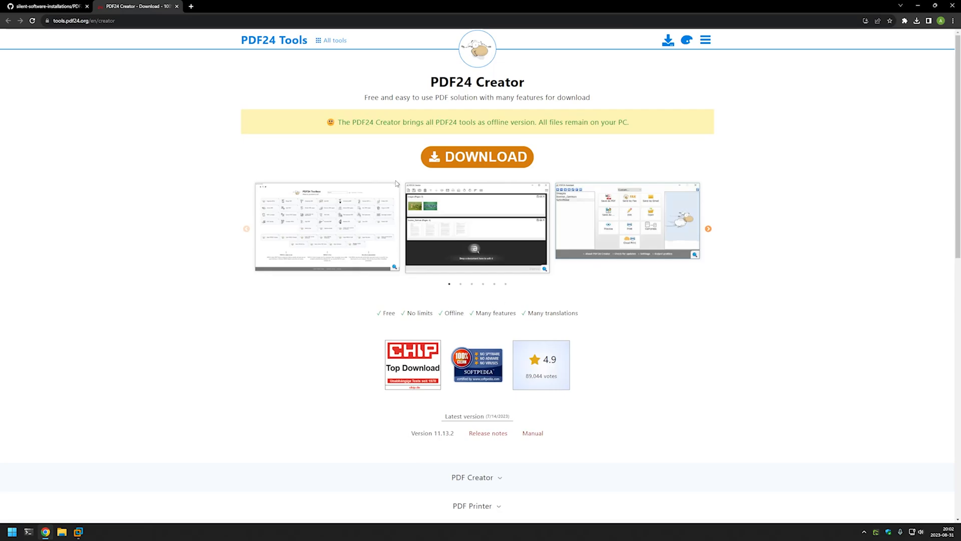
{"action": "left_click", "coordinate": [477, 157]}
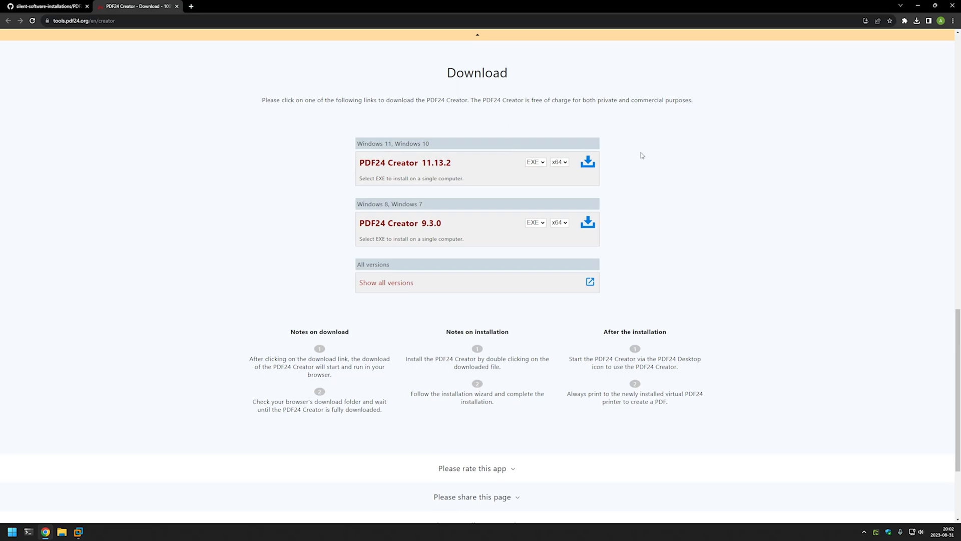
{"action": "mouse_move", "coordinate": [619, 142]}
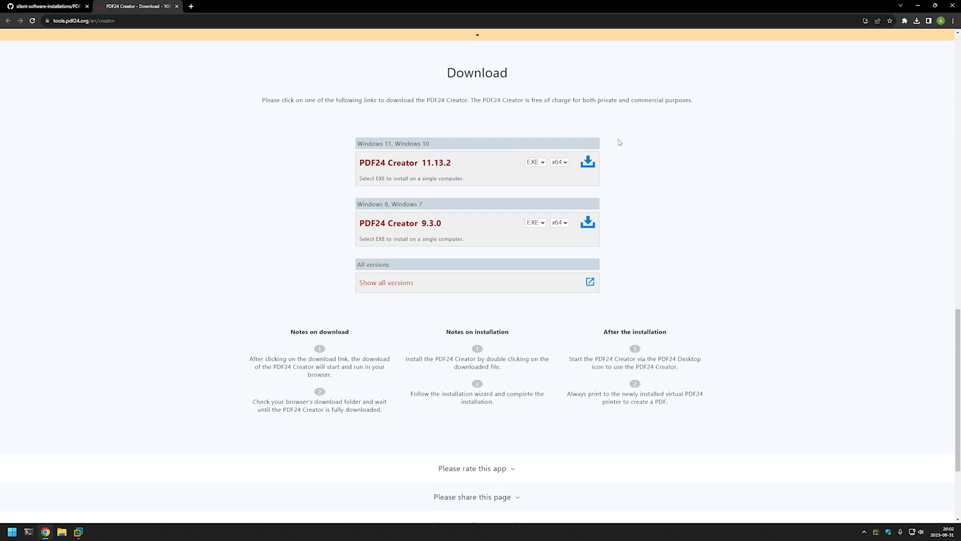
- Download the PDF24 Creator 11.13.2 x64 installer in MSI format
{"action": "double_click", "coordinate": [371, 145]}
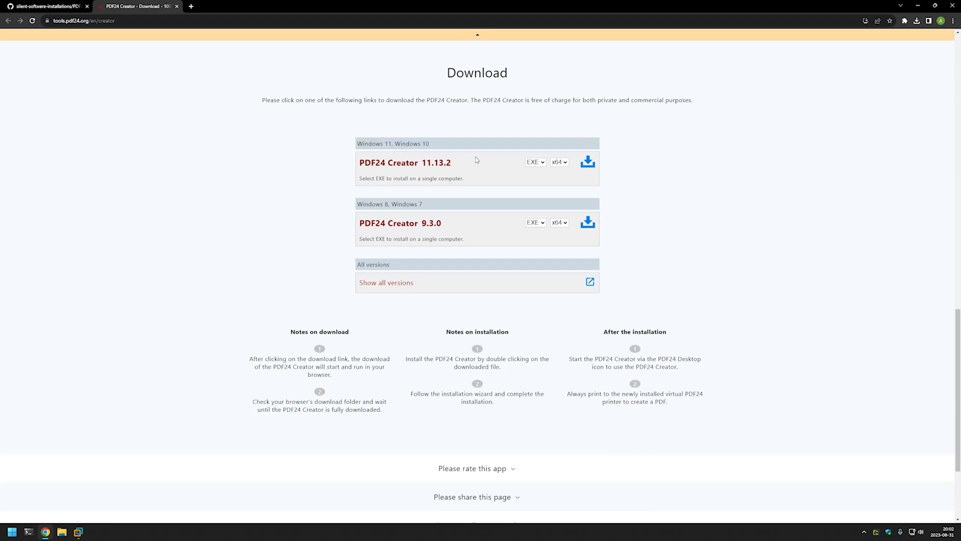
{"action": "left_click", "coordinate": [534, 162]}
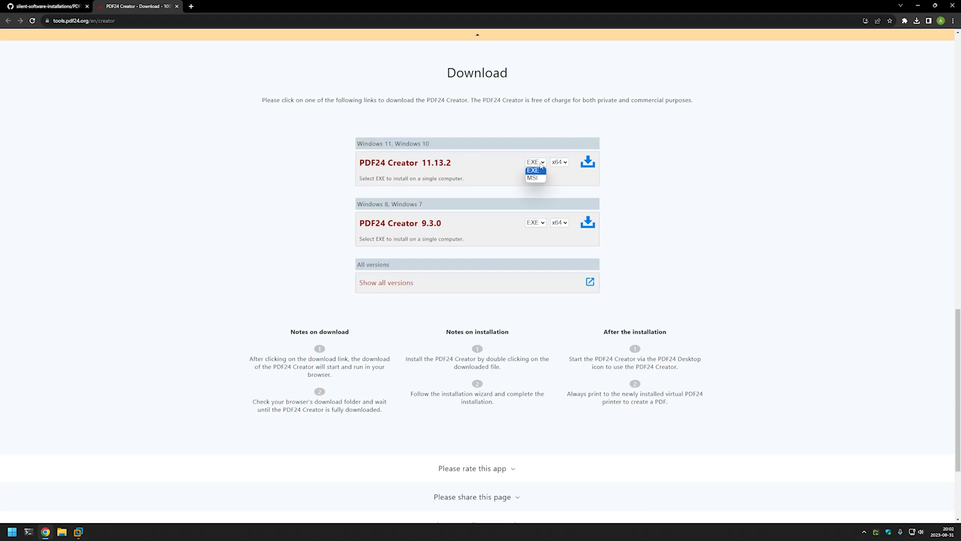
{"action": "left_click", "coordinate": [533, 178]}
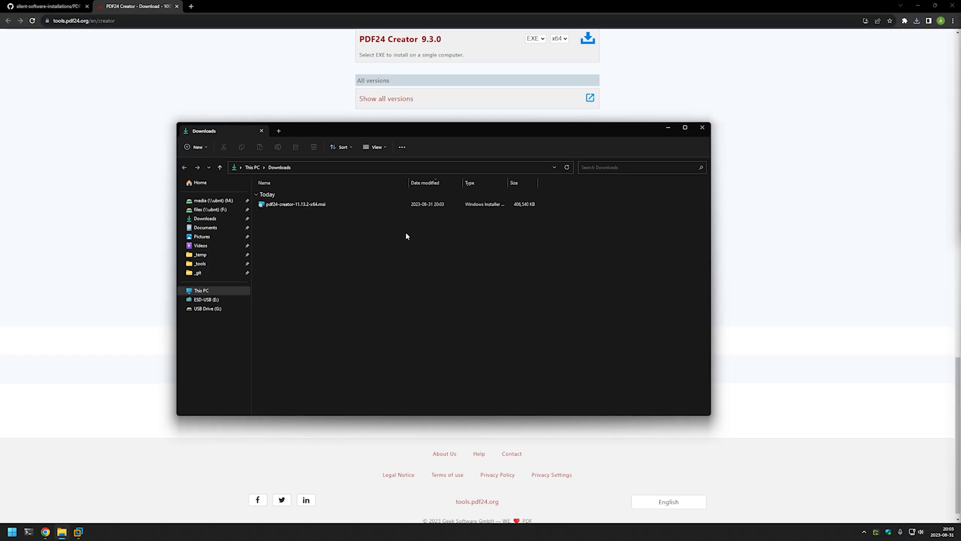
{"action": "mouse_move", "coordinate": [381, 226]}
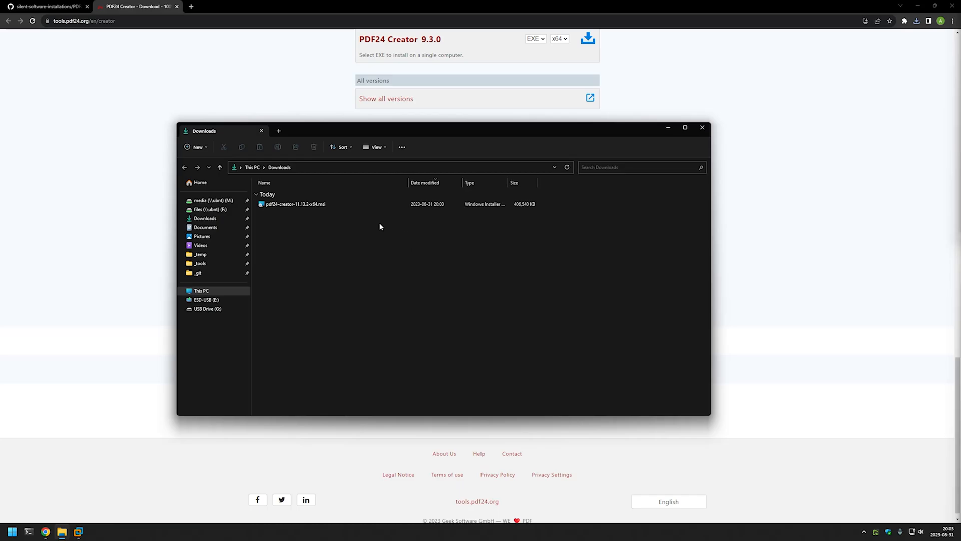
- Copy the downloaded pdf24-creator-11.13.2-x64.msi from the Downloads folder
{"action": "right_click", "coordinate": [295, 204]}
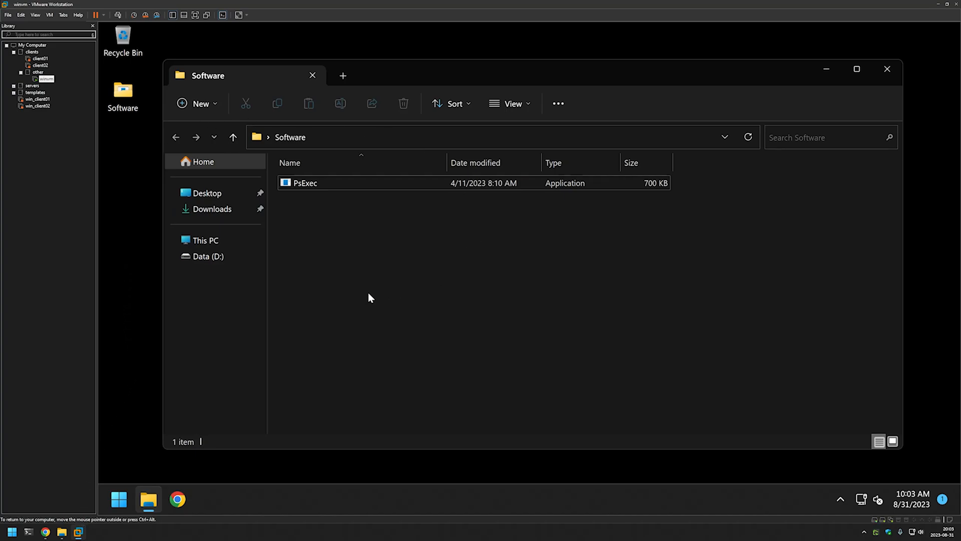
{"action": "mouse_move", "coordinate": [317, 217]}
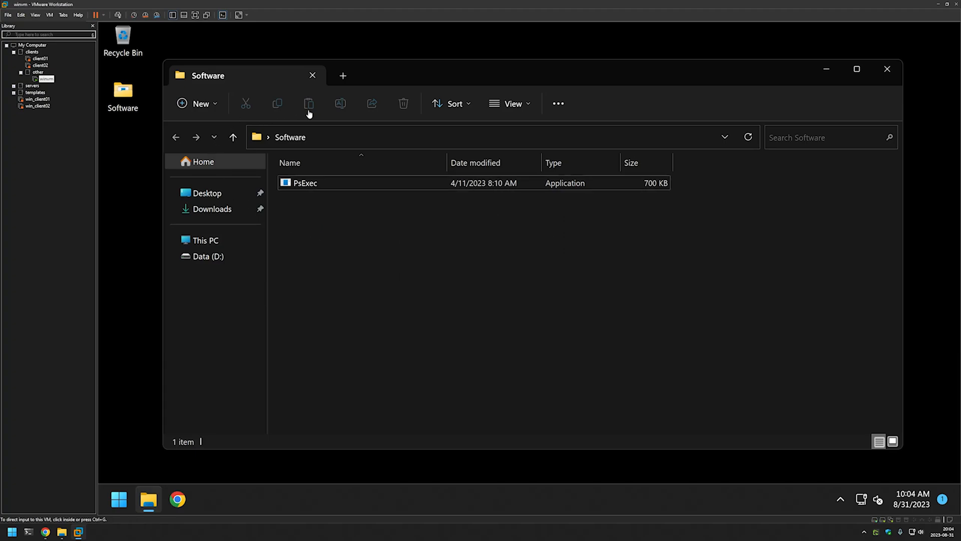
- Paste the PDF24 MSI into the VM's Software folder beside PsExec
{"action": "left_click", "coordinate": [308, 103]}
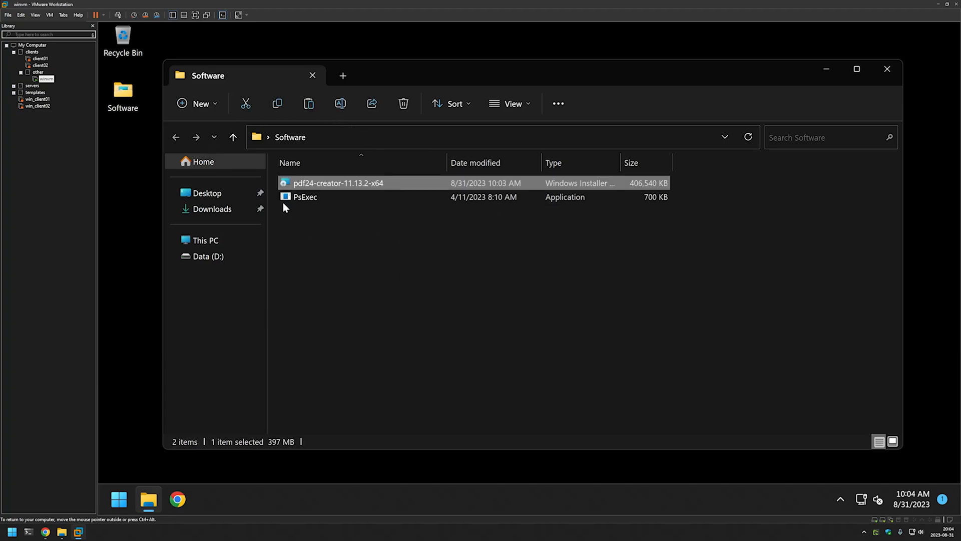
{"action": "mouse_move", "coordinate": [310, 198]}
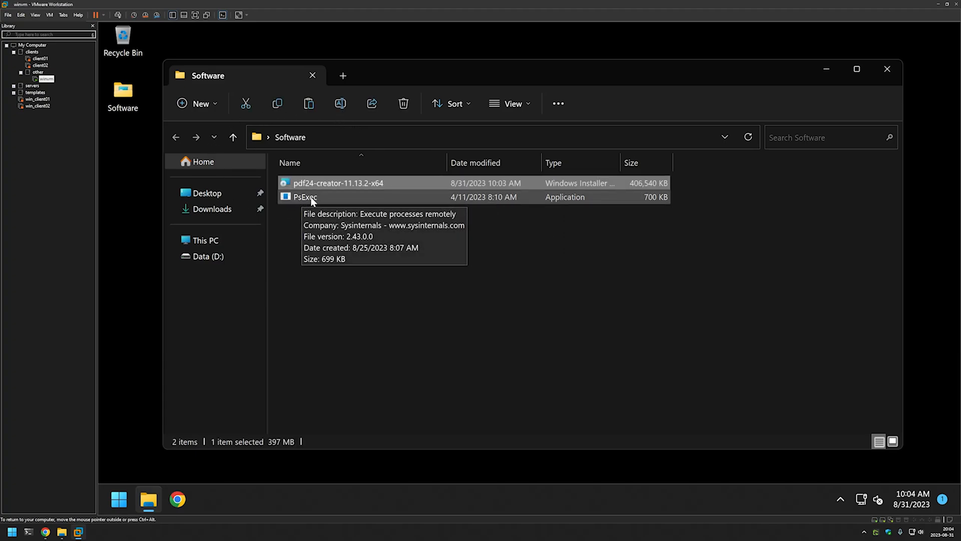
{"action": "left_click", "coordinate": [485, 232]}
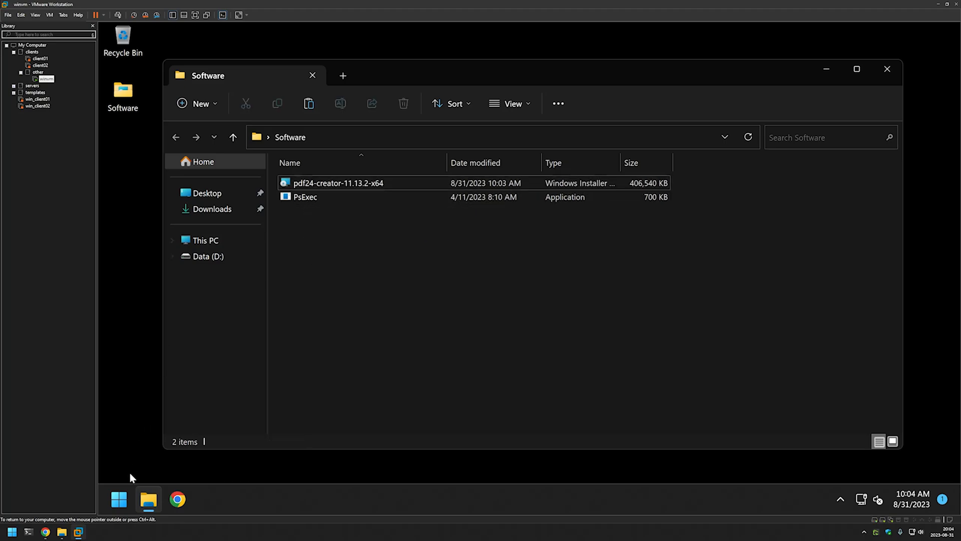
- Start an administrator Command Prompt from search and move it to the right
{"action": "left_click", "coordinate": [118, 498]}
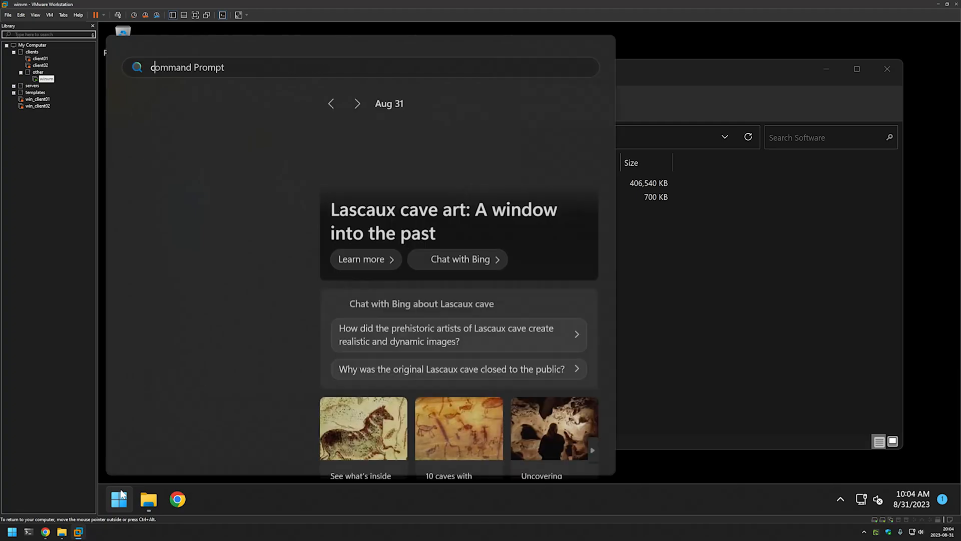
{"action": "type", "text": "cmd"}
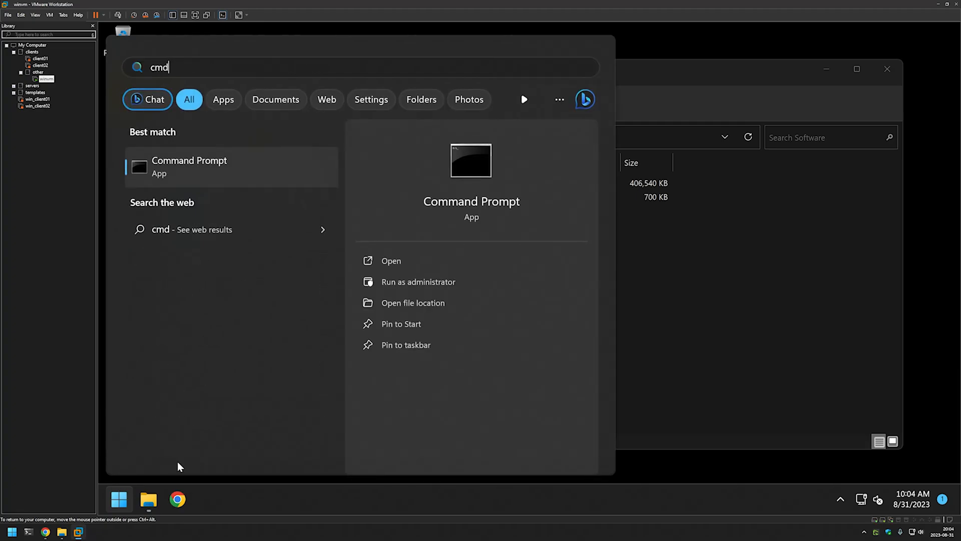
{"action": "left_click", "coordinate": [418, 282]}
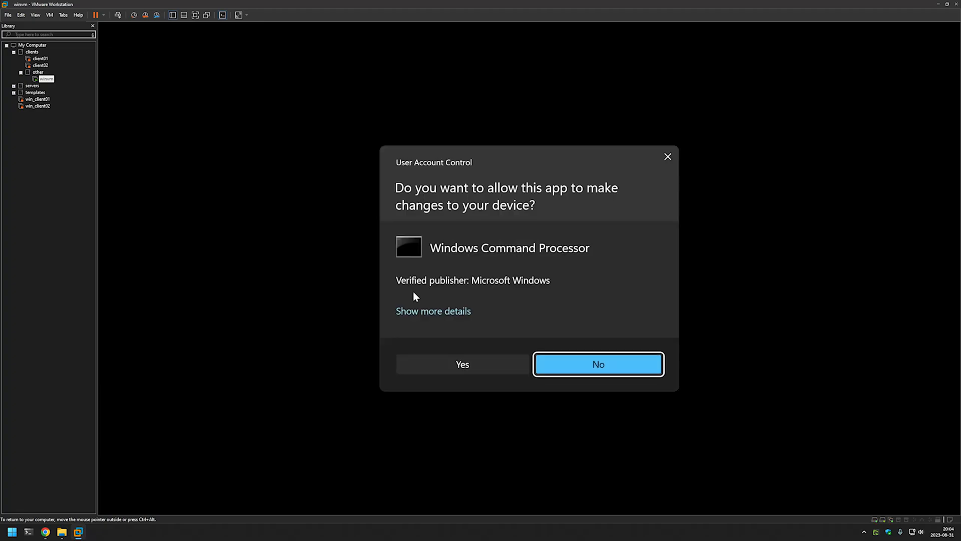
{"action": "left_click", "coordinate": [462, 364]}
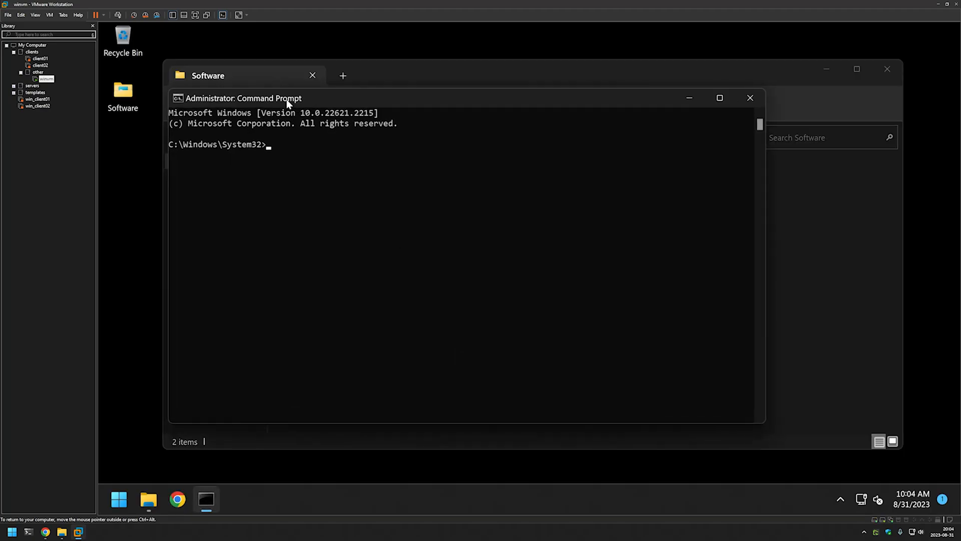
{"action": "left_click_drag", "start_coordinate": [243, 98], "coordinate": [609, 118]}
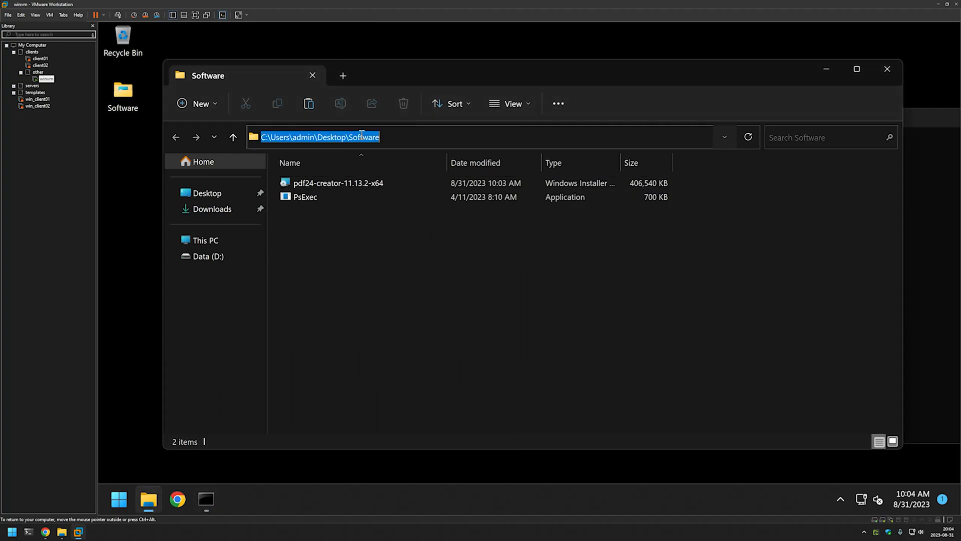
- Enter cd C:\Users\admin\Desktop\Software using the copied folder path
{"action": "right_click", "coordinate": [328, 137]}
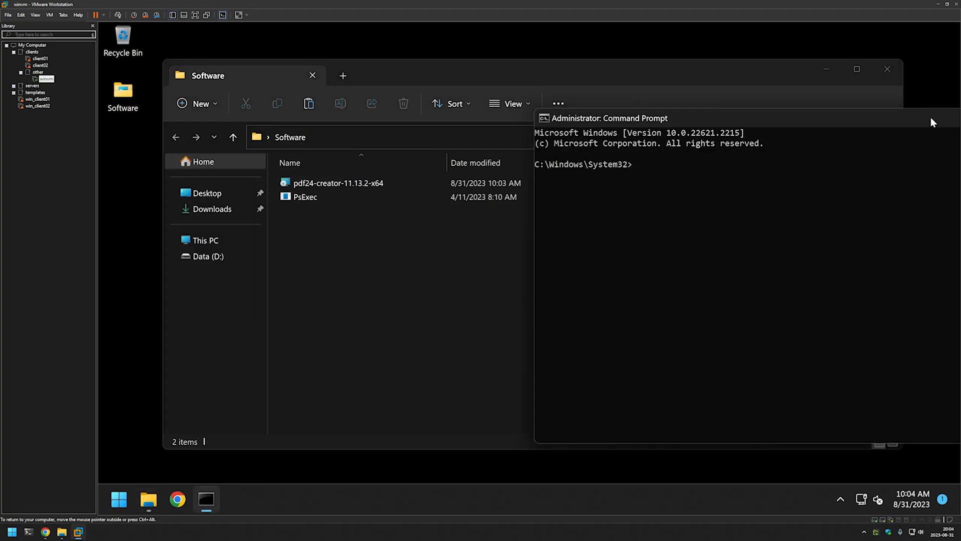
{"action": "mouse_move", "coordinate": [722, 180]}
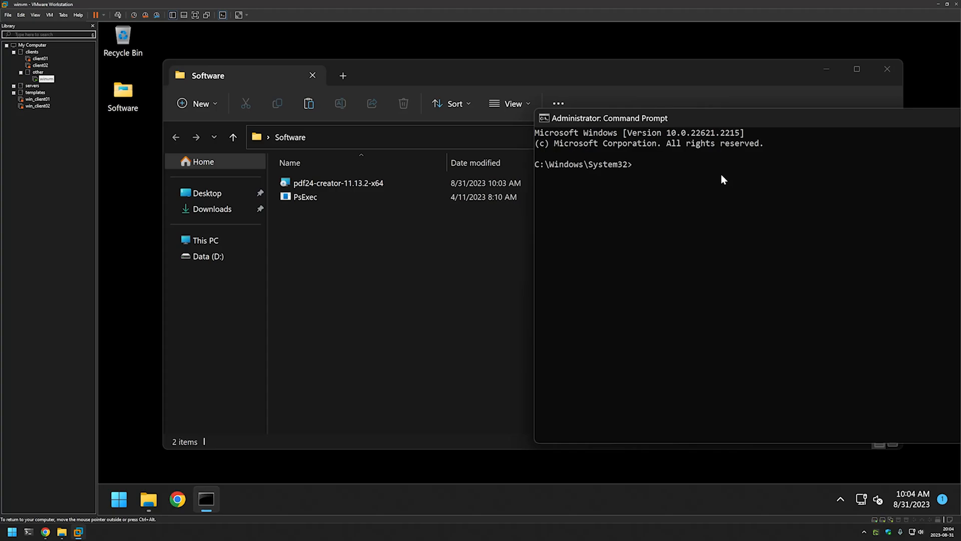
{"action": "type", "text": "cd C:\\Users\\admin\\Desktop\\Software"}
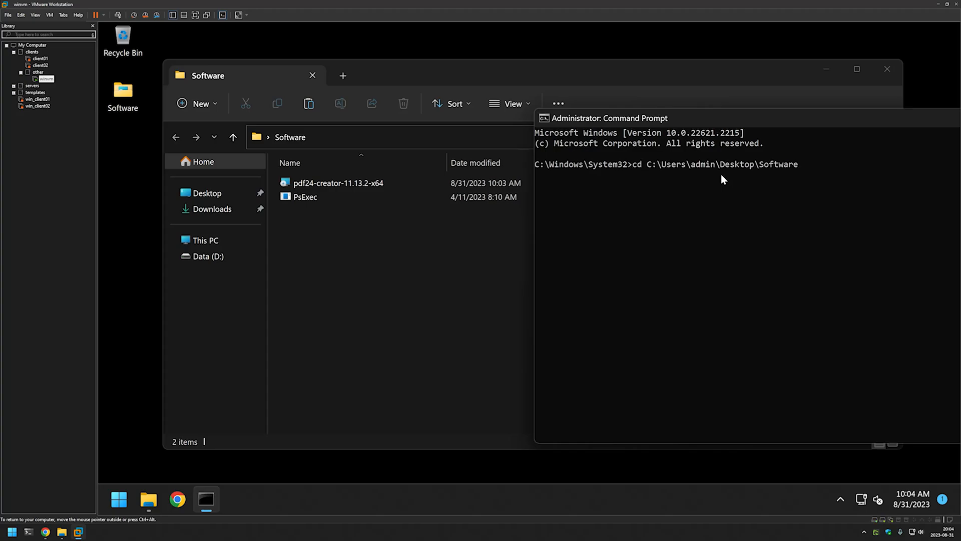
- List the Software folder with dir and confirm winvm\admin with whoami
{"action": "type", "text": "dir"}
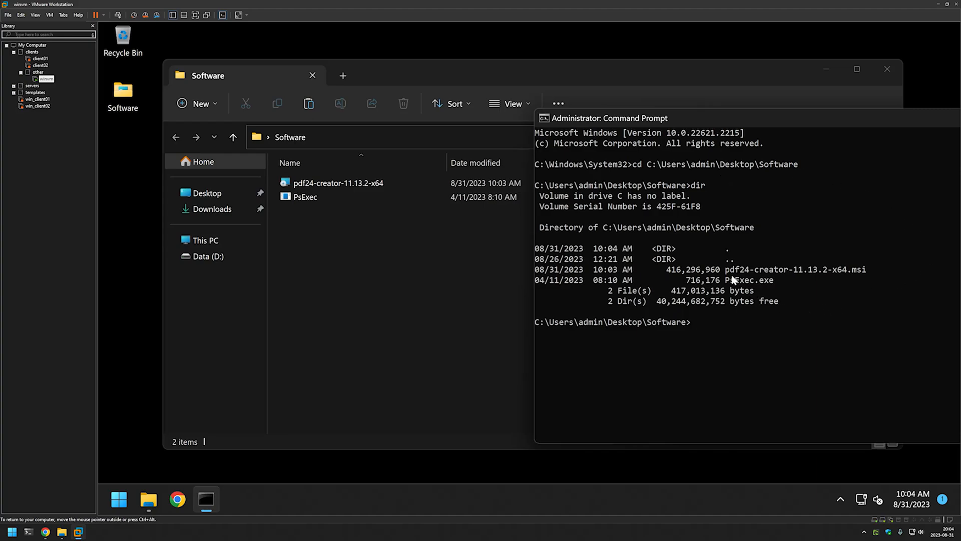
{"action": "type", "text": "whoami"}
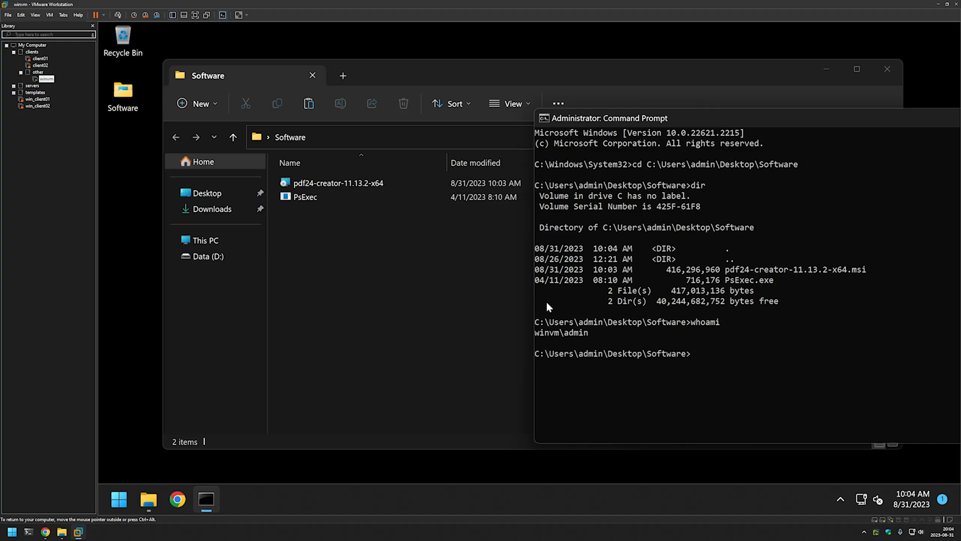
{"action": "mouse_move", "coordinate": [548, 319]}
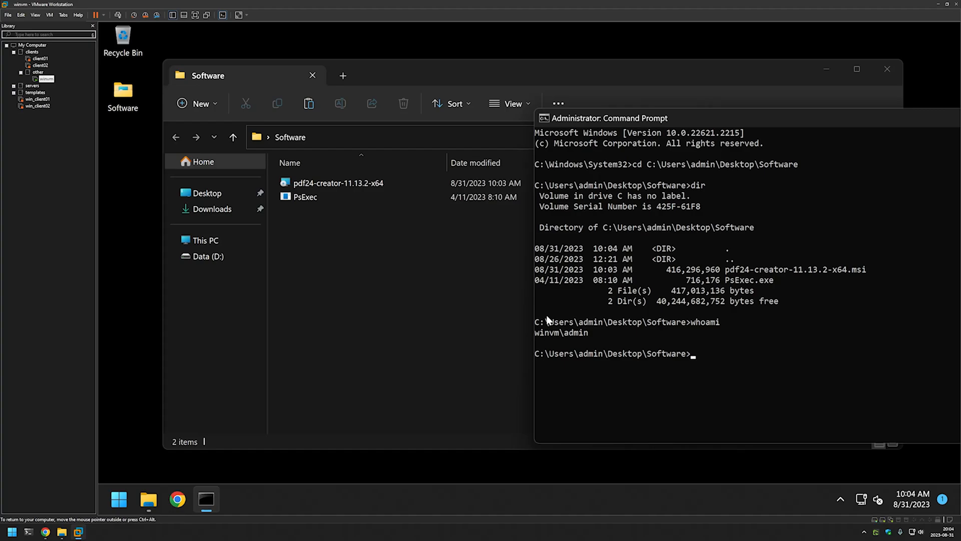
{"action": "type", "text": "p"}
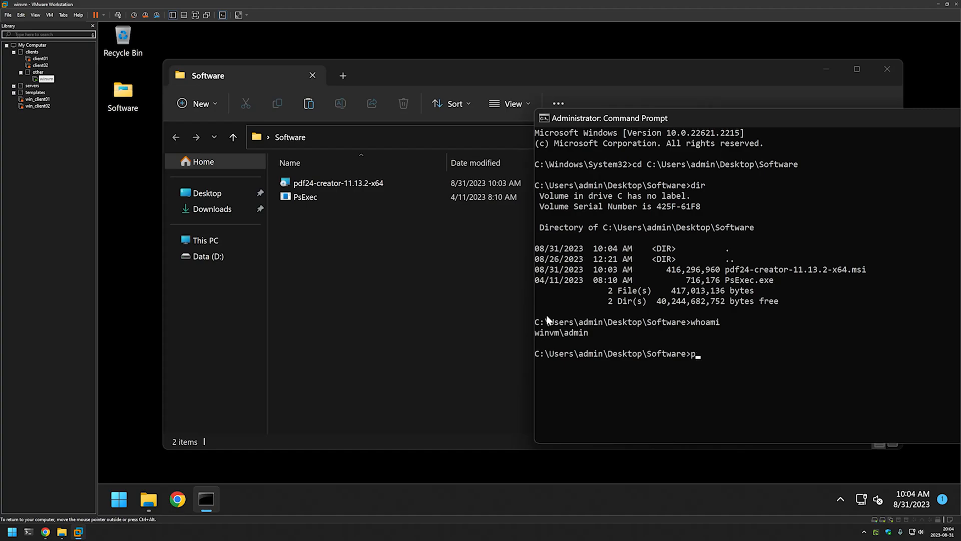
- Run psexec.exe -i -s cmd and agree to the PsExec license, opening a SYSTEM cmd
{"action": "type", "text": "sexec."}
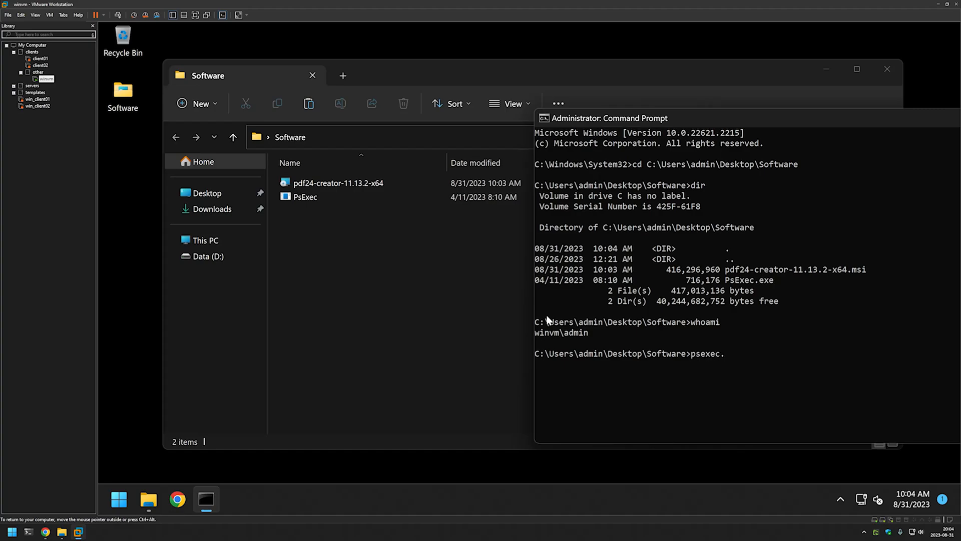
{"action": "type", "text": "exe"}
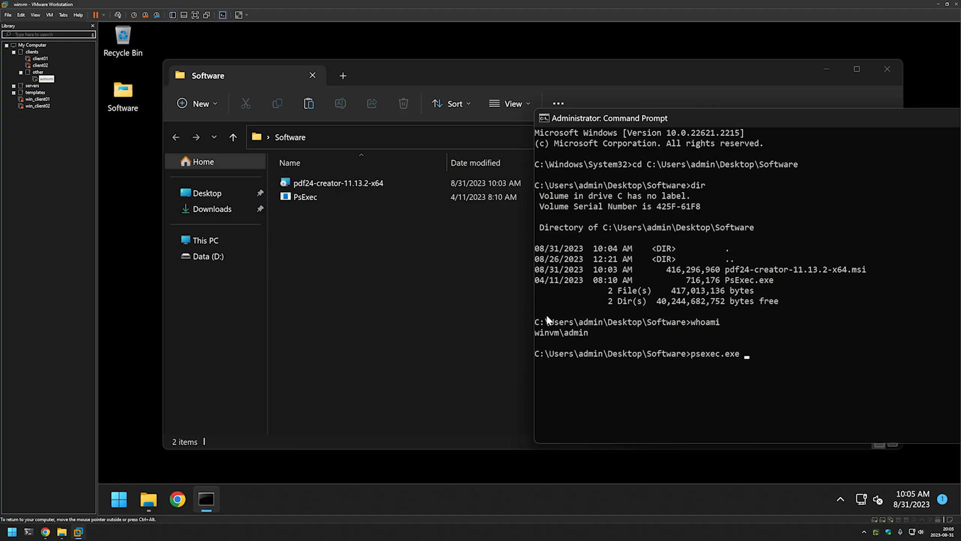
{"action": "type", "text": "-"}
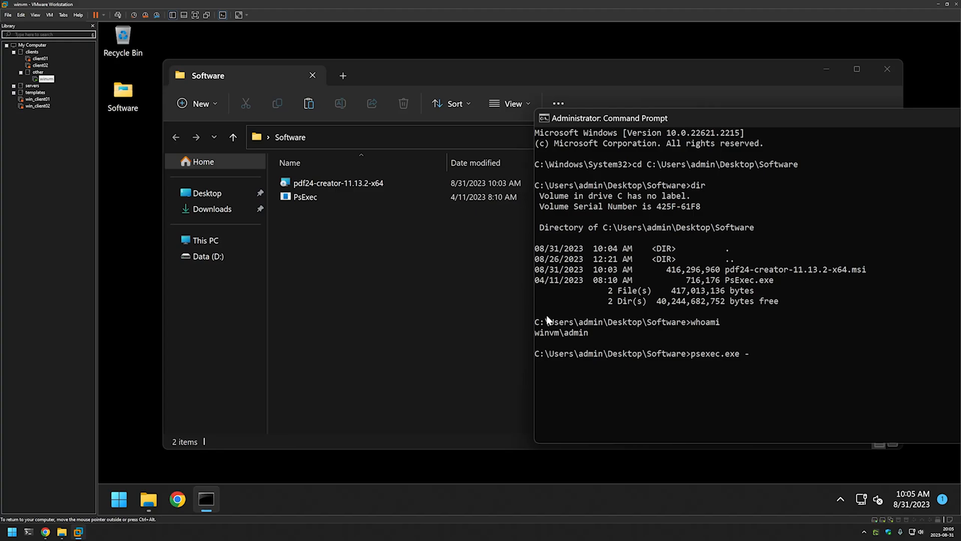
{"action": "type", "text": "i -s"}
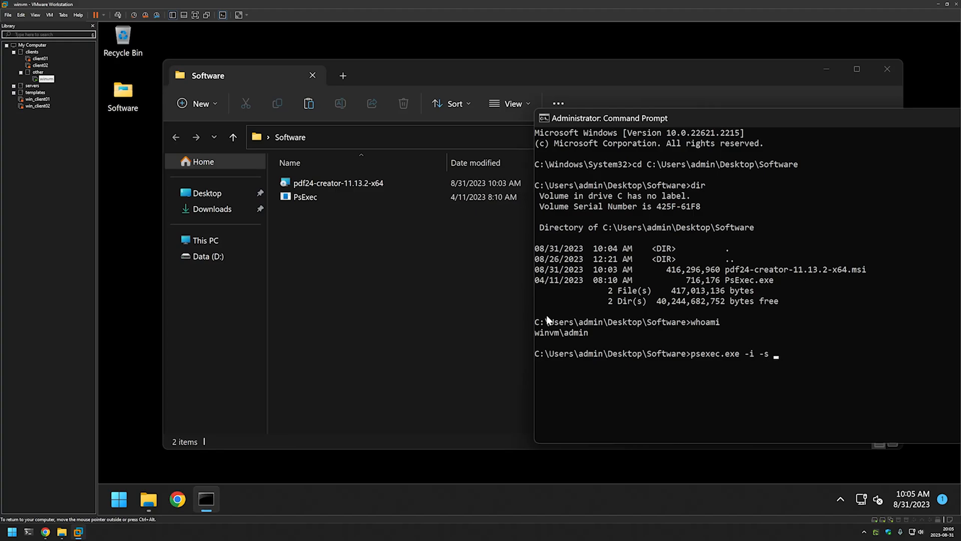
{"action": "type", "text": "cmd"}
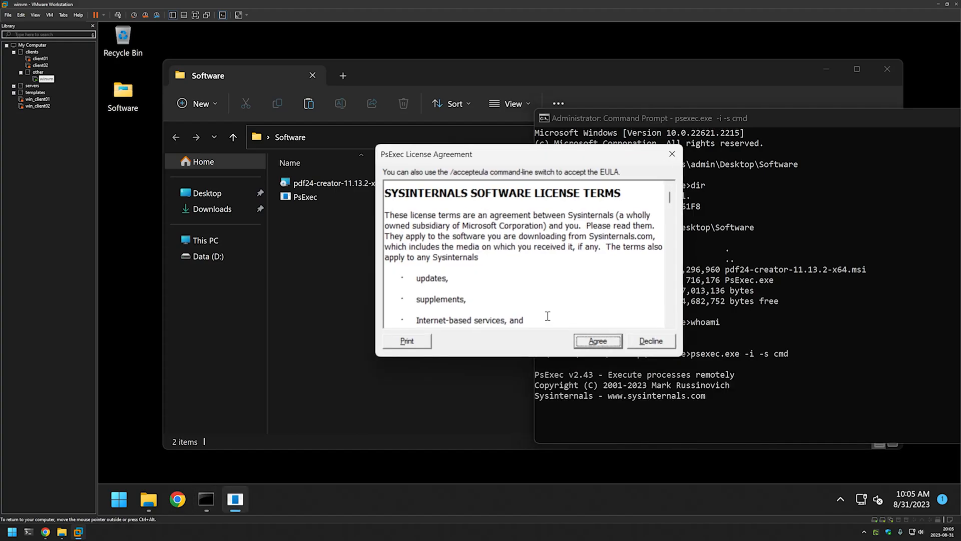
{"action": "left_click", "coordinate": [597, 340]}
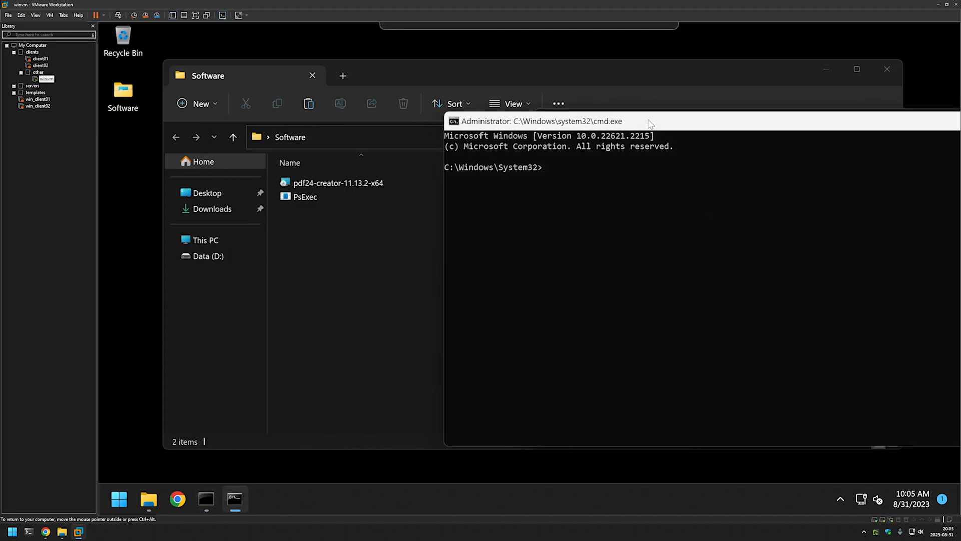
- Confirm nt authority\system with whoami, cd to the Software folder and list it
{"action": "type", "text": "whoam"}
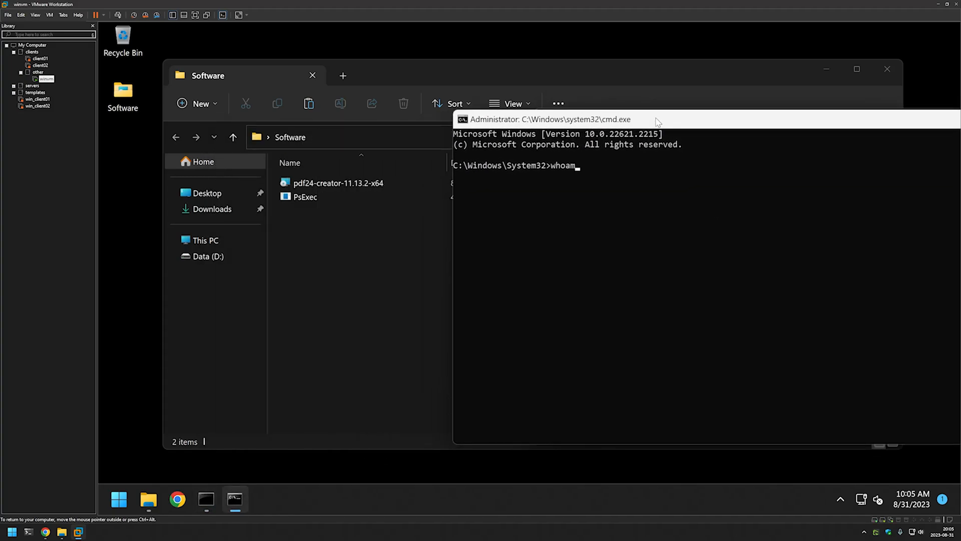
{"action": "key", "text": "Enter"}
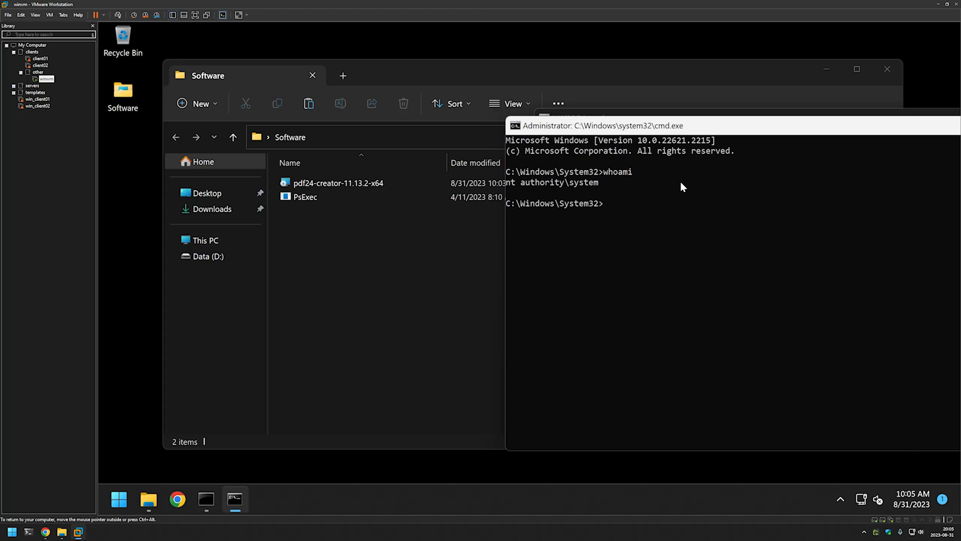
{"action": "type", "text": "cd"}
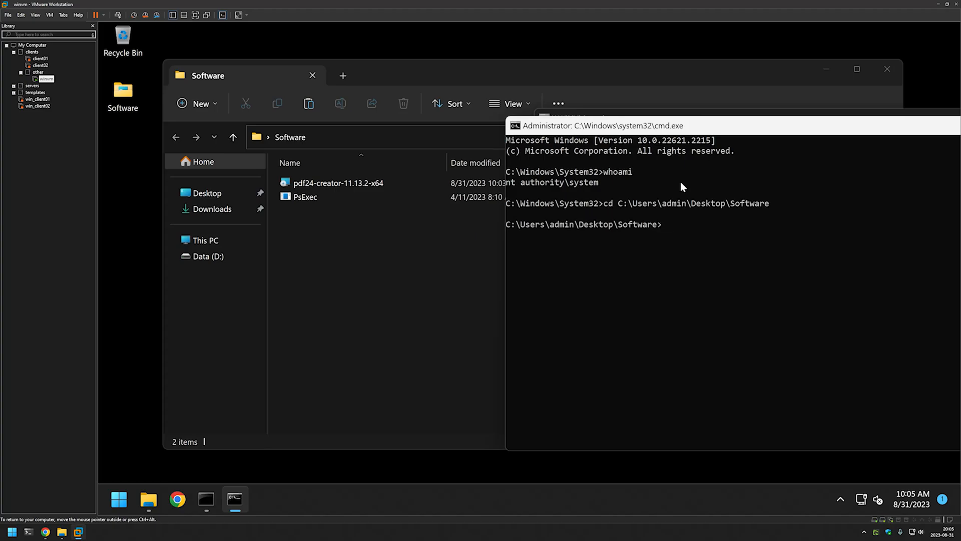
{"action": "type", "text": "dir"}
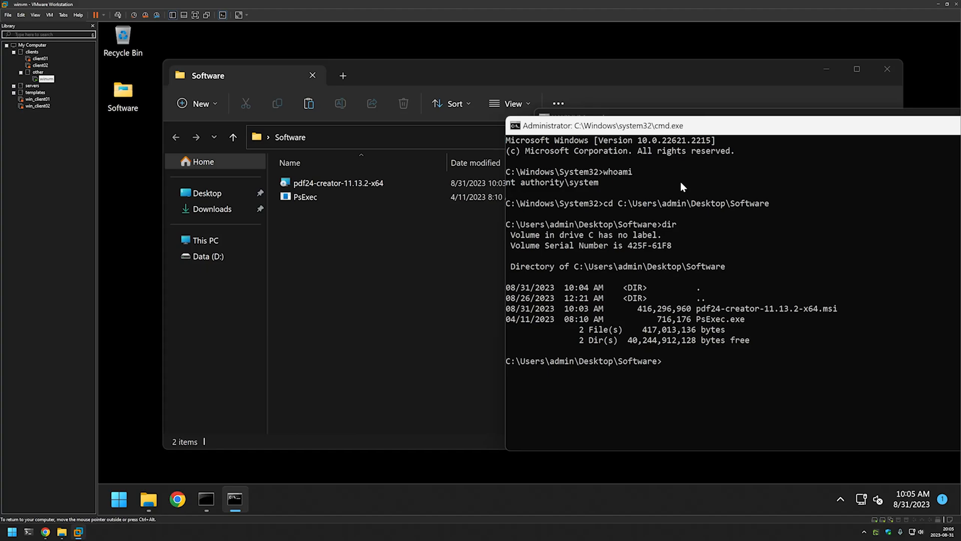
{"action": "mouse_move", "coordinate": [278, 219]}
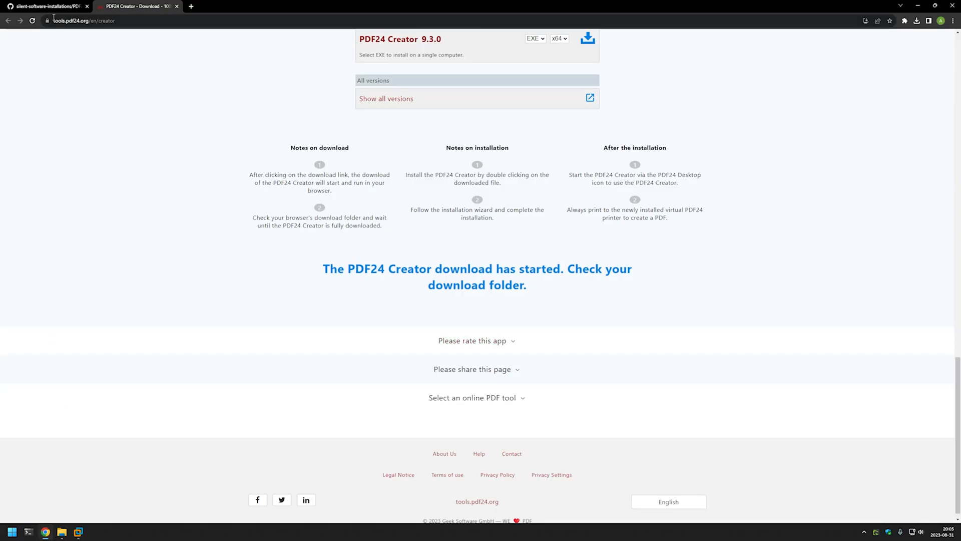
- Review the readme's /quiet, /norestart and ALLUSERS=1 switches on GitHub
{"action": "left_click", "coordinate": [48, 7]}
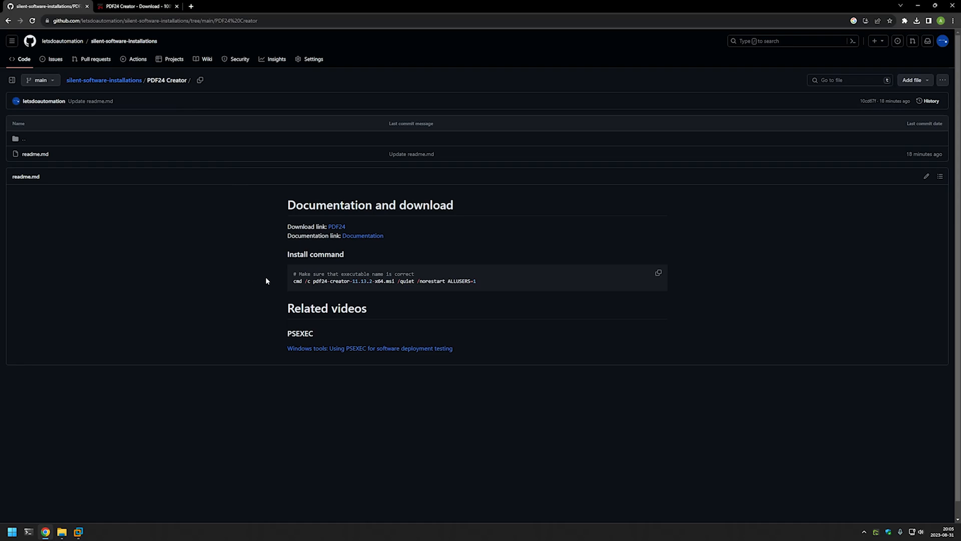
{"action": "mouse_move", "coordinate": [263, 274]}
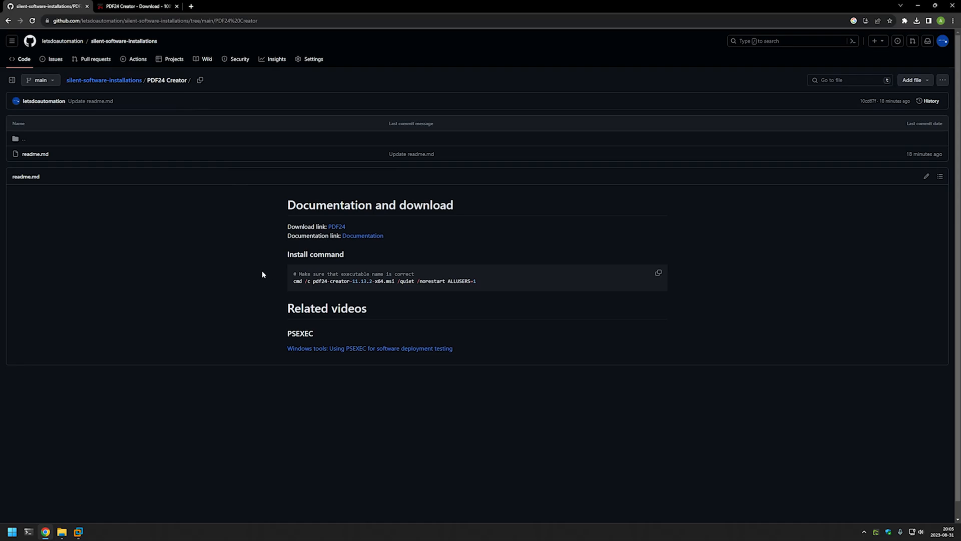
{"action": "double_click", "coordinate": [296, 280]}
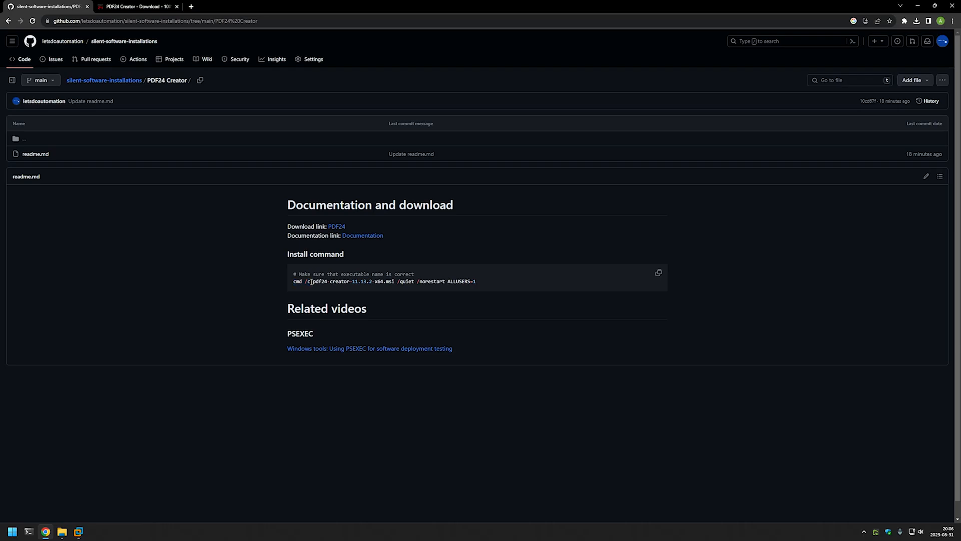
{"action": "left_click_drag", "start_coordinate": [312, 280], "coordinate": [396, 280]}
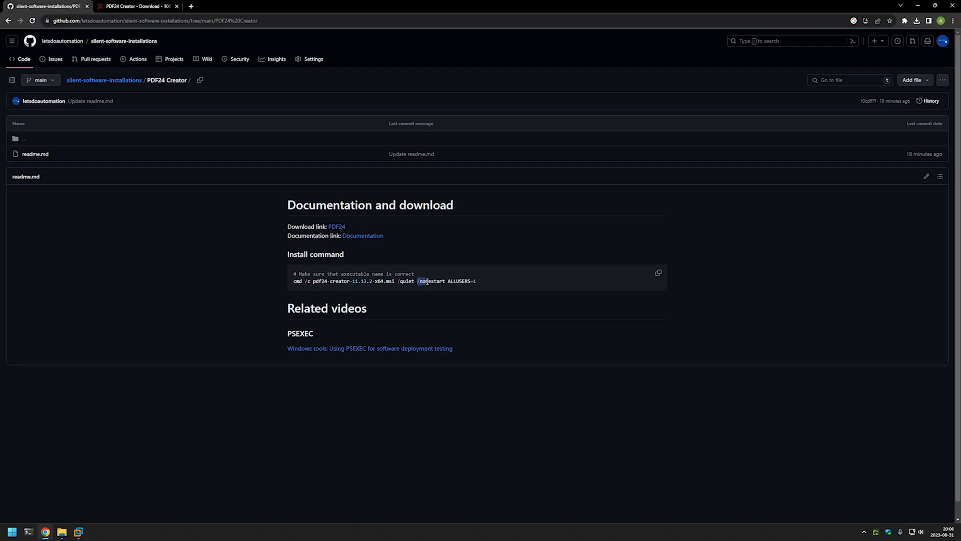
{"action": "double_click", "coordinate": [432, 280]}
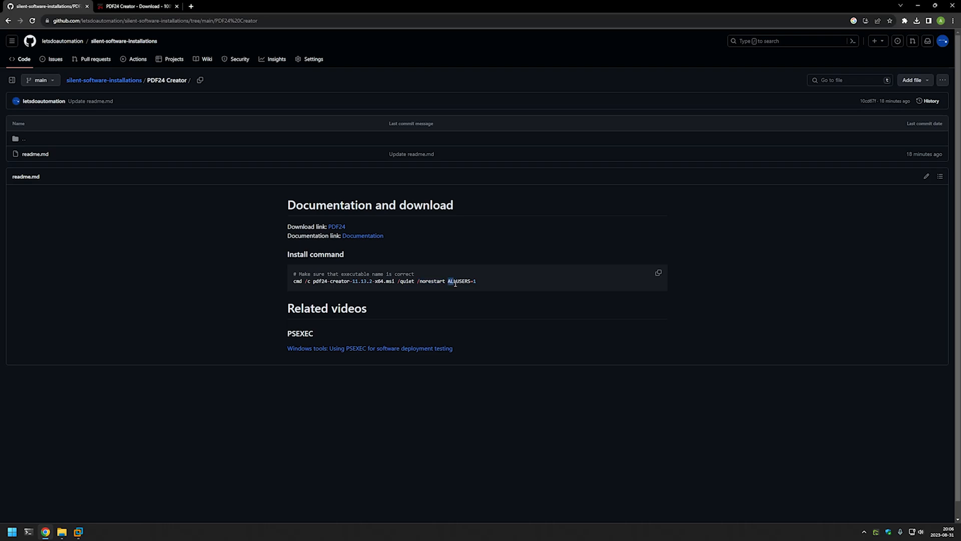
{"action": "double_click", "coordinate": [458, 281]}
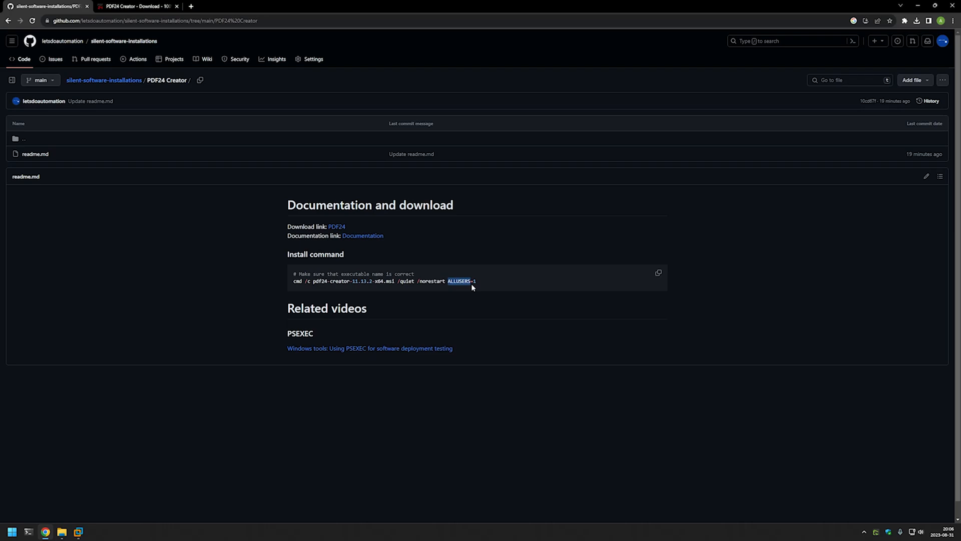
- Select the whole msiexec silent install command and return to the VM
{"action": "left_click", "coordinate": [471, 285]}
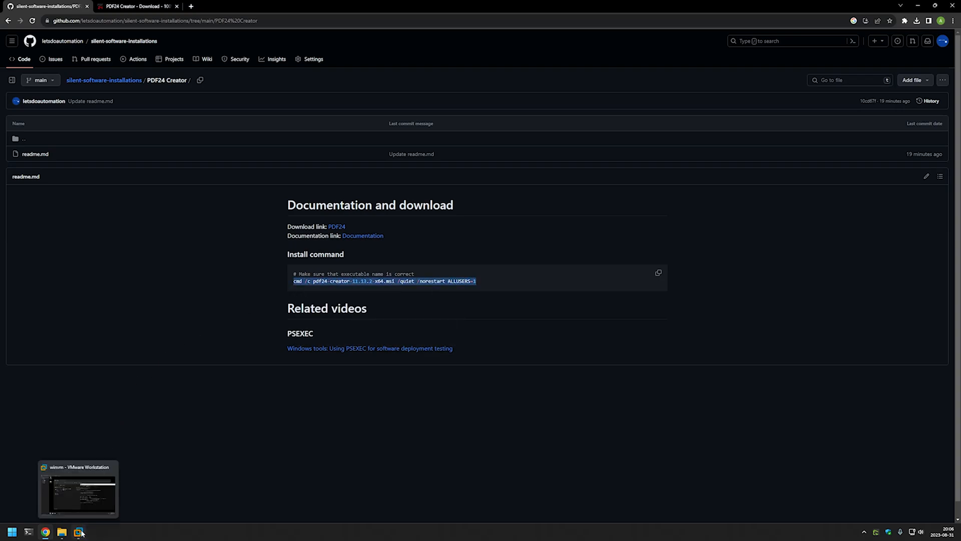
{"action": "left_click", "coordinate": [79, 531]}
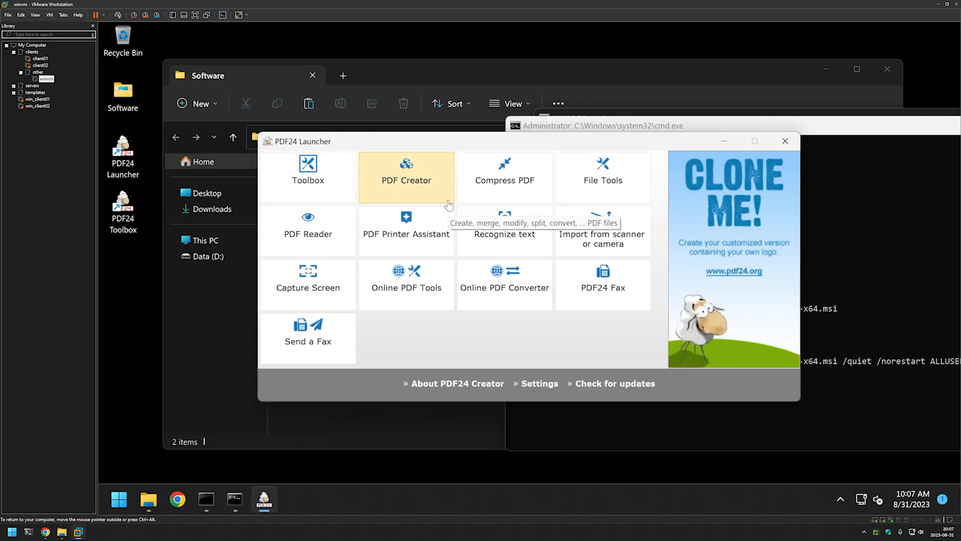
{"action": "mouse_move", "coordinate": [478, 245]}
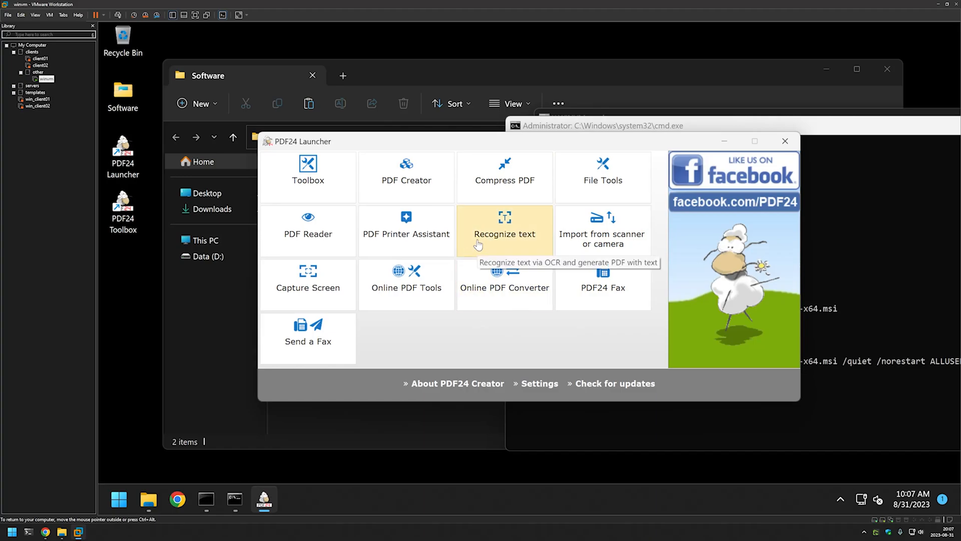